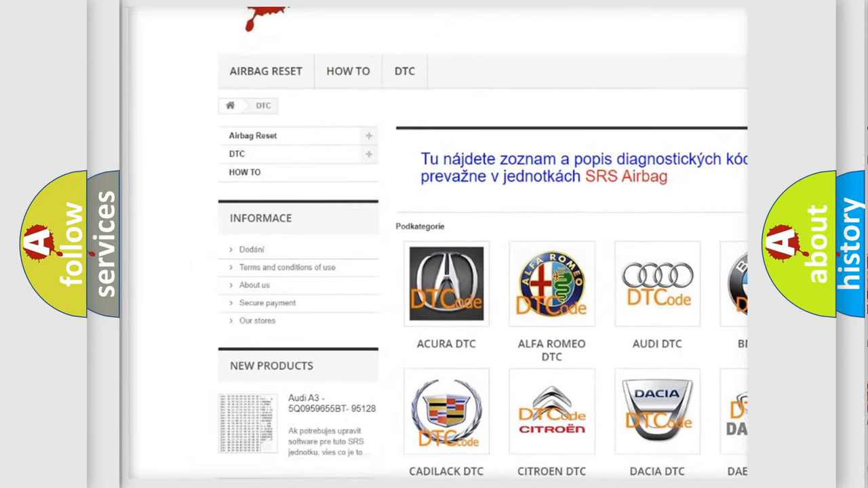
# Step: Reveal the binary-to-hex lookup table (0 through F) beside the P0430 conversion diagram
pyautogui.scroll(-3)
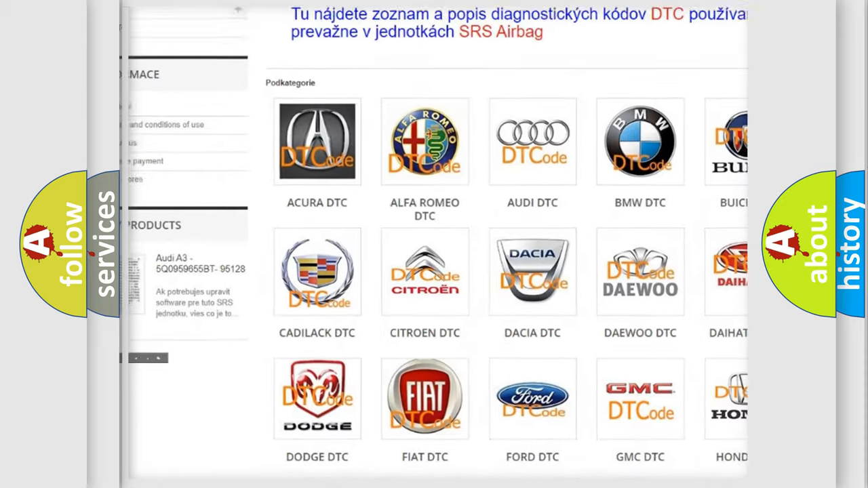
pyautogui.scroll(-3)
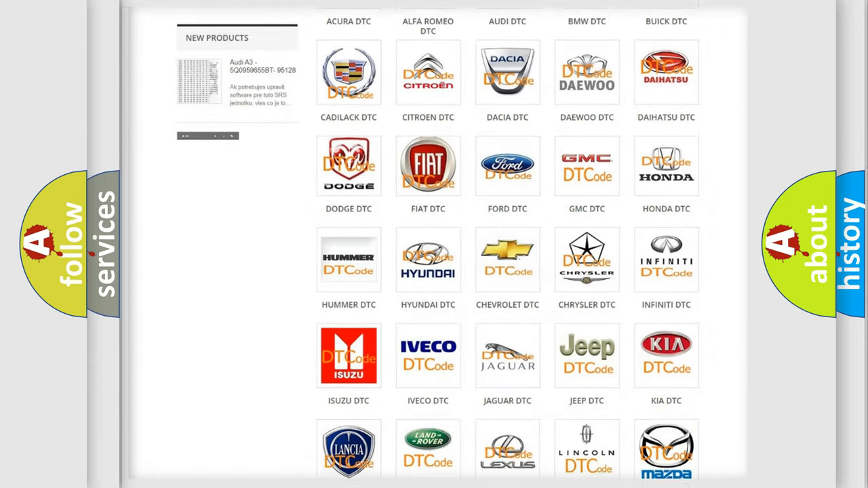
pyautogui.scroll(-3)
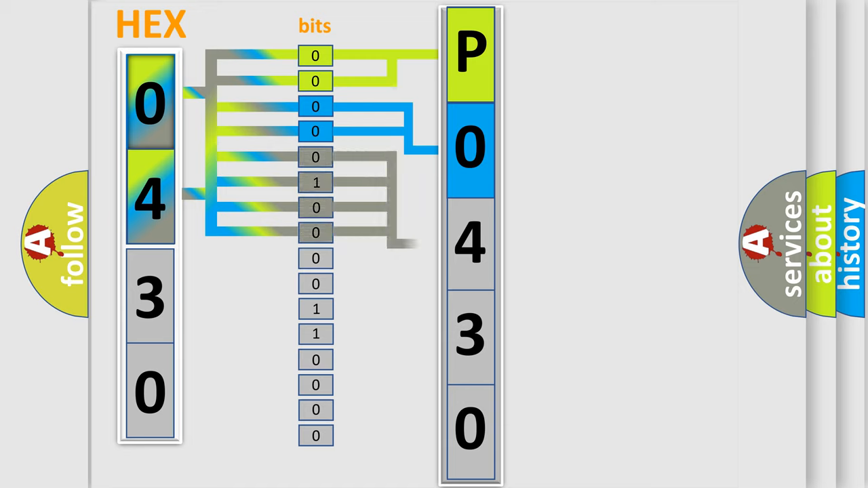
pyautogui.click(470, 244)
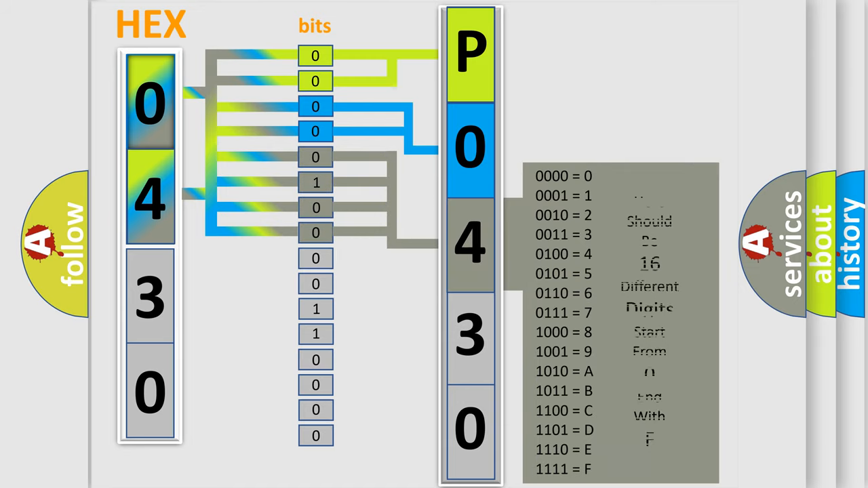